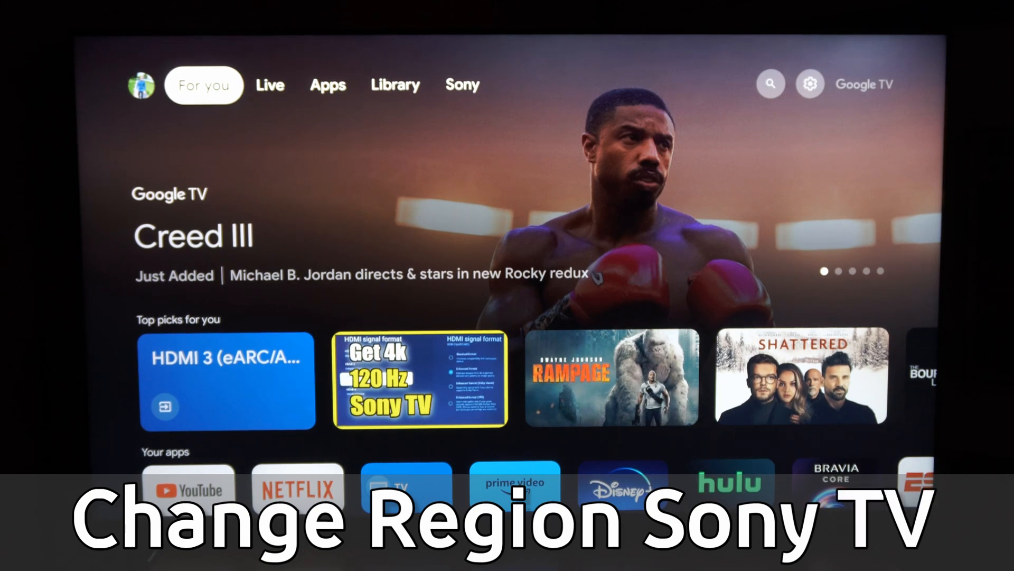
Move from the For you home screen past search to the settings gear, opening System settings
{"action": "left_click", "coordinate": [770, 84]}
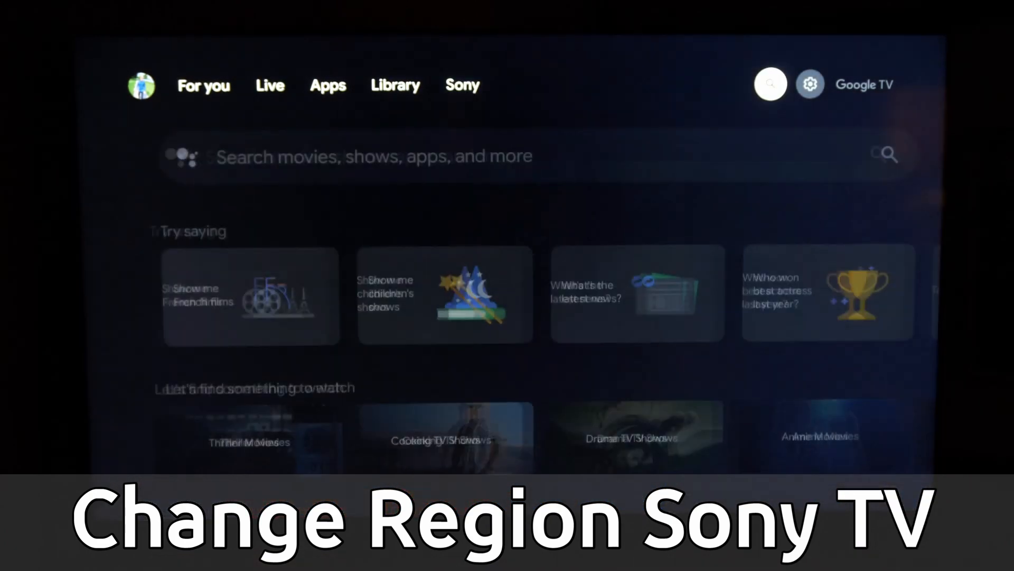
{"action": "left_click", "coordinate": [810, 84]}
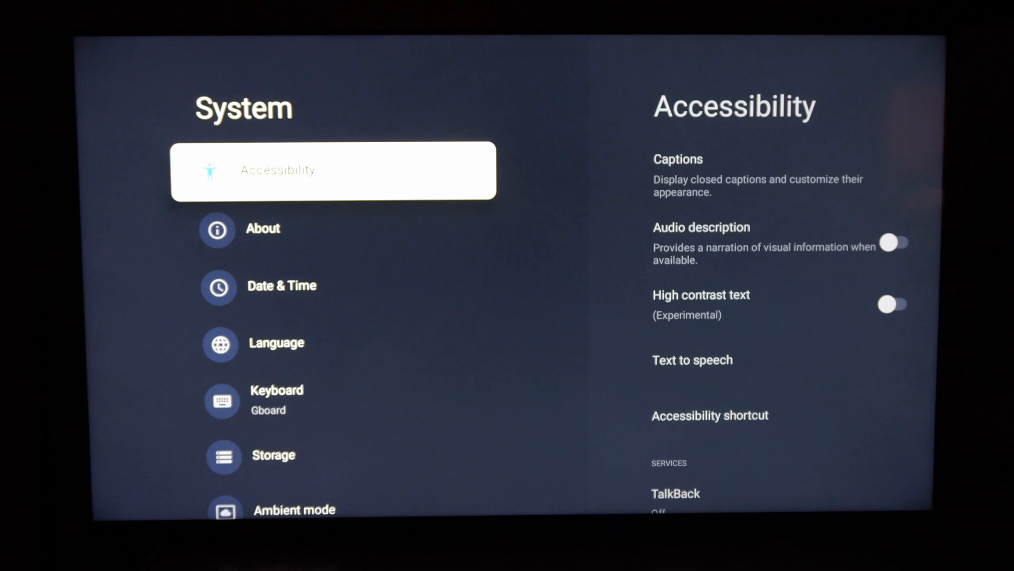
Move down the System settings list toward the Region option
{"action": "key", "text": "Down"}
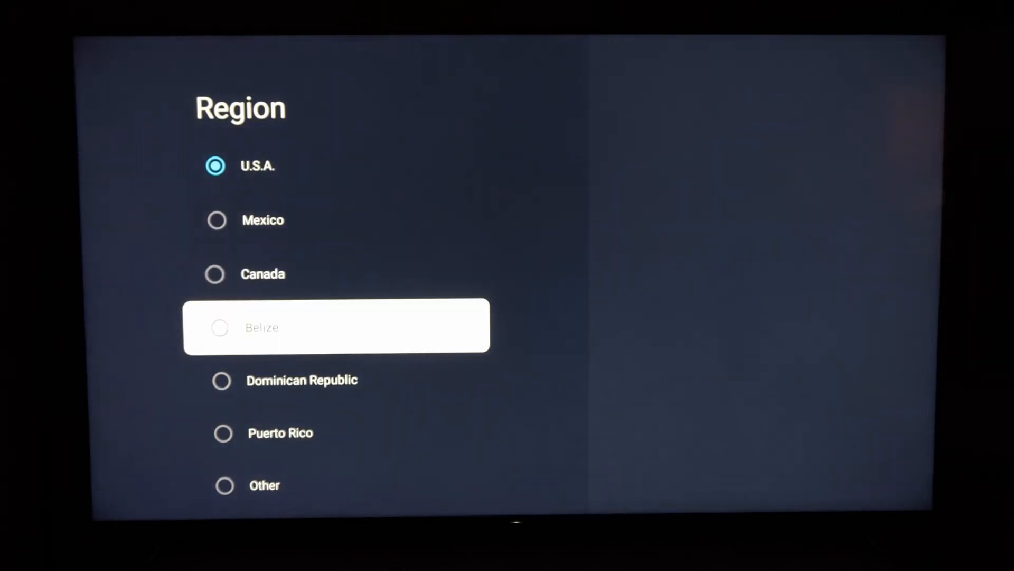
Scroll further down the Region country list, keeping U.S.A. as the current region
{"action": "key", "text": "down"}
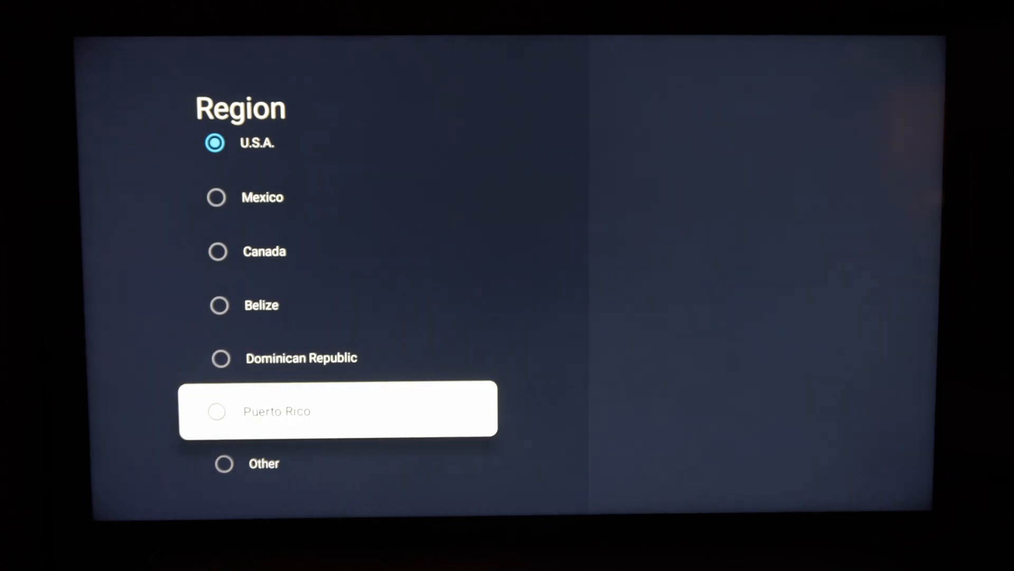